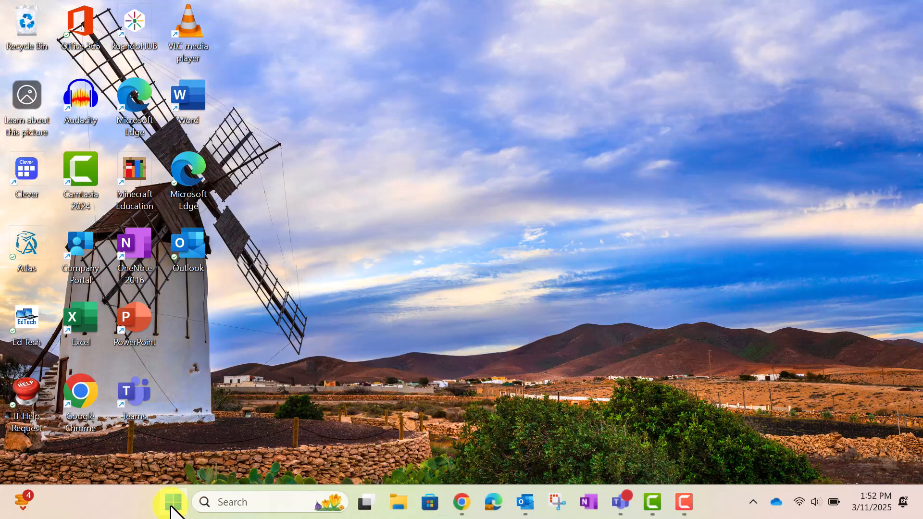
Step: Bring up the Start menu from the taskbar
{"action": "left_click", "coordinate": [171, 502]}
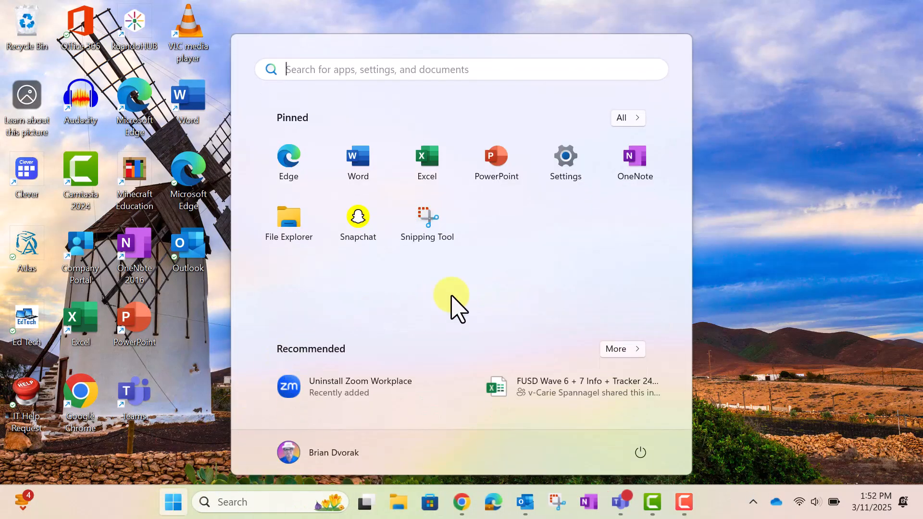
{"action": "mouse_move", "coordinate": [565, 162]}
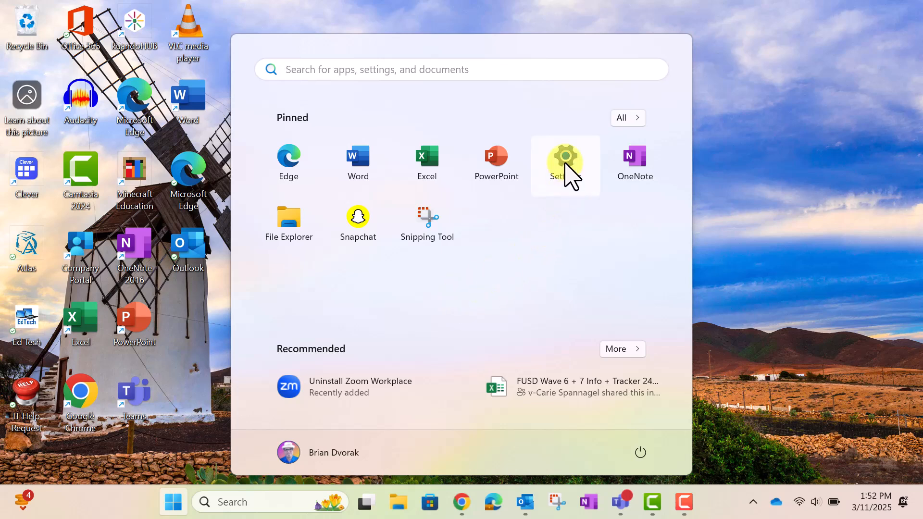
Step: Launch Settings from the pinned apps and go to the Accounts section
{"action": "left_click", "coordinate": [565, 159]}
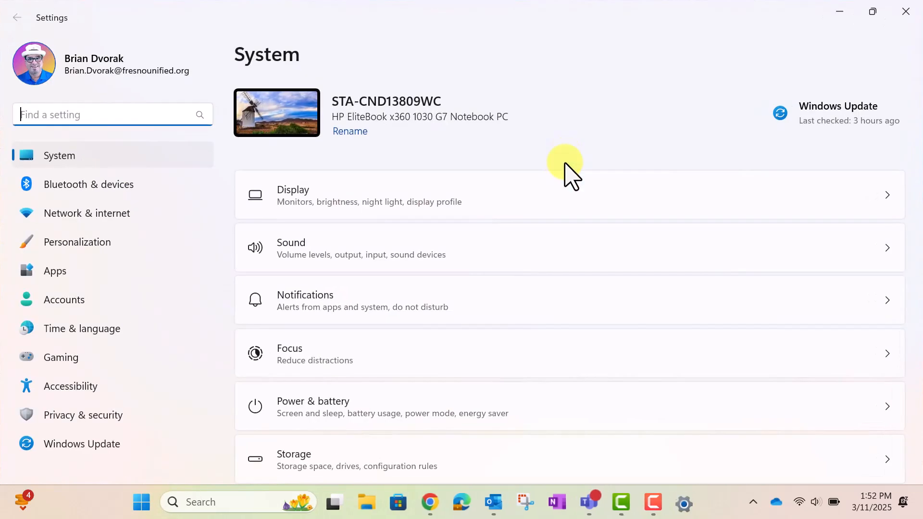
{"action": "mouse_move", "coordinate": [272, 203]}
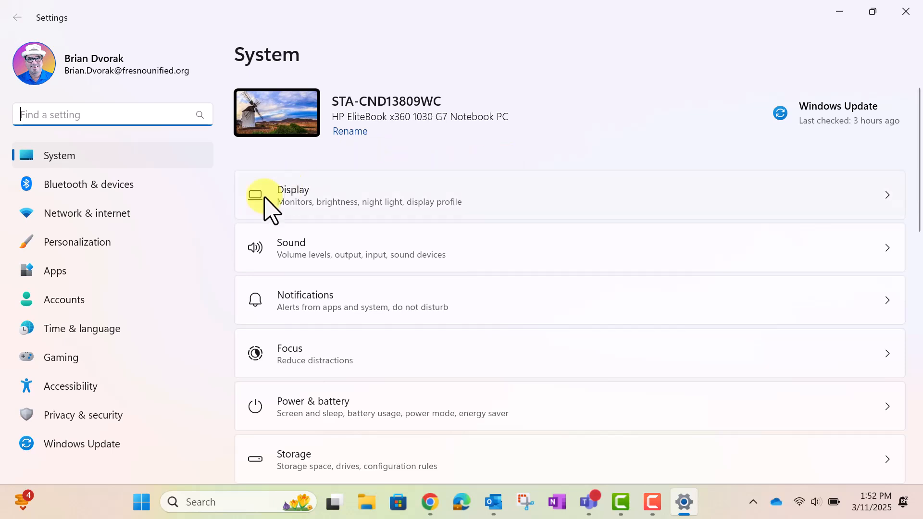
{"action": "mouse_move", "coordinate": [89, 300]}
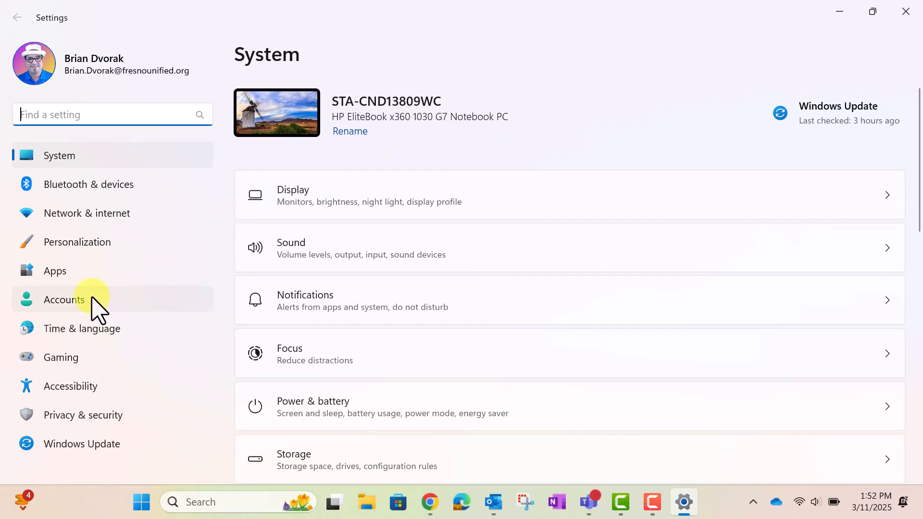
{"action": "left_click", "coordinate": [64, 300]}
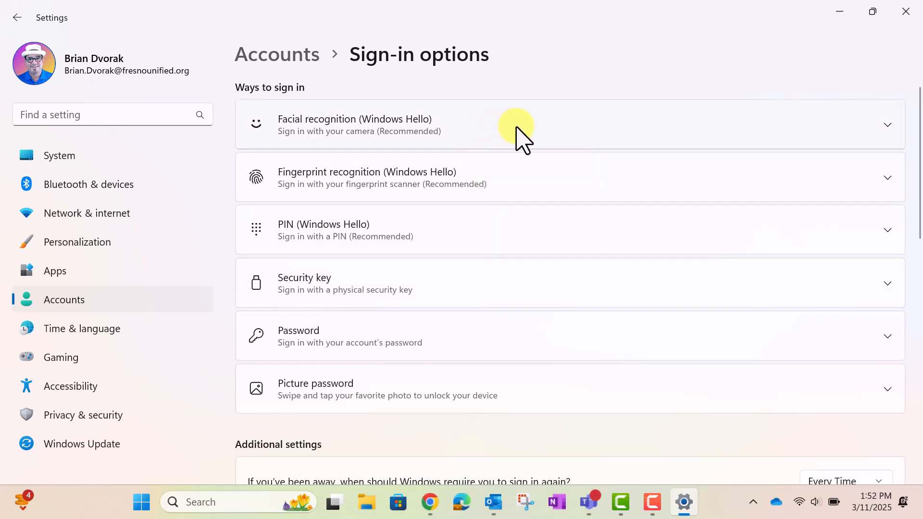
{"action": "mouse_move", "coordinate": [533, 180]}
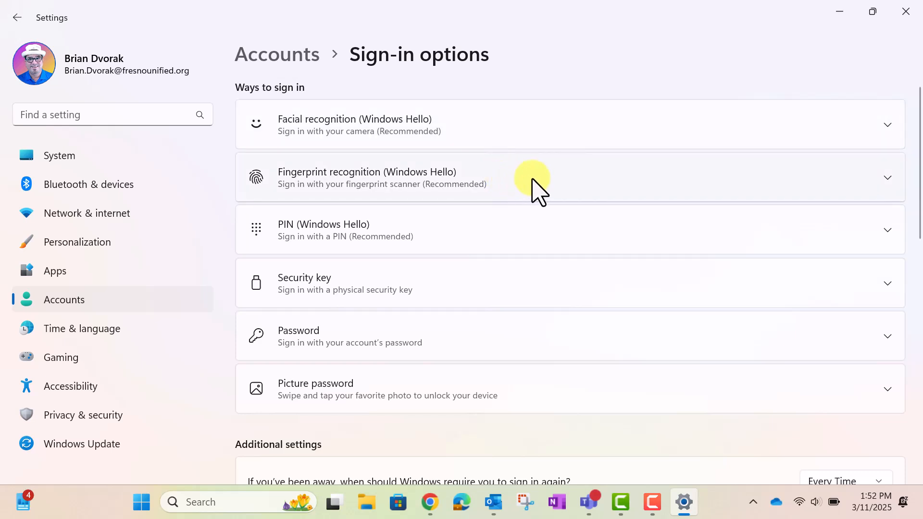
{"action": "mouse_move", "coordinate": [527, 239]}
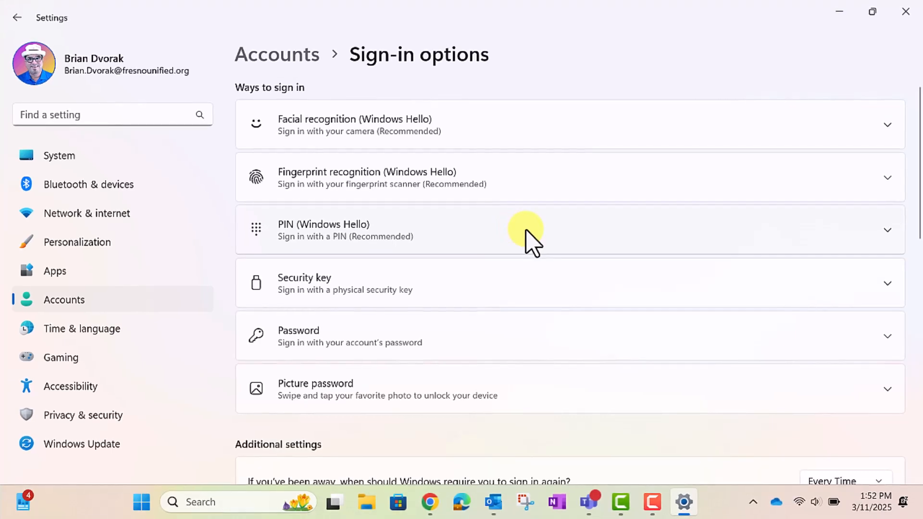
{"action": "mouse_move", "coordinate": [510, 168]}
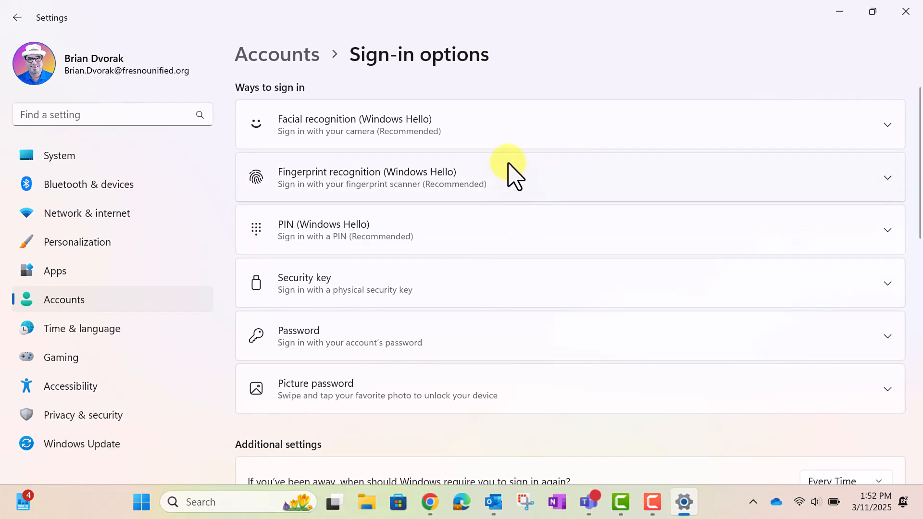
{"action": "mouse_move", "coordinate": [644, 136]}
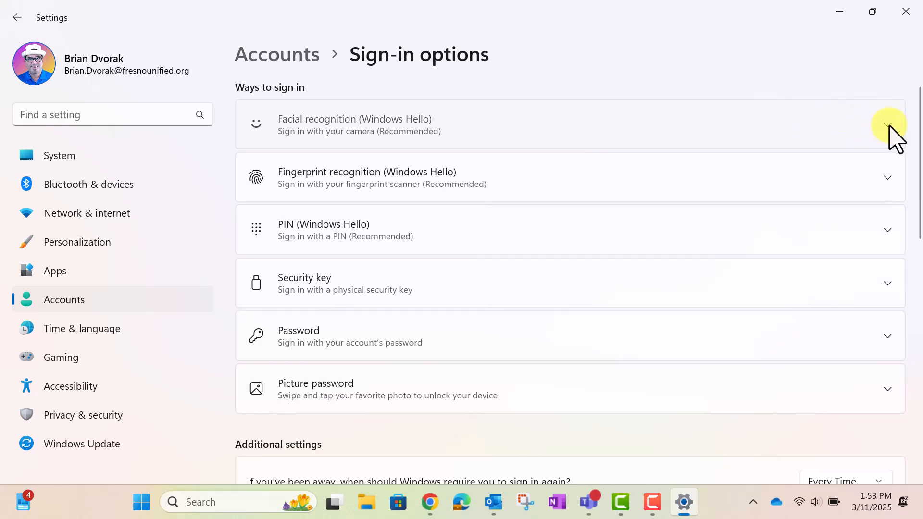
Step: Expand Facial recognition (Windows Hello) and start its setup
{"action": "left_click", "coordinate": [888, 124]}
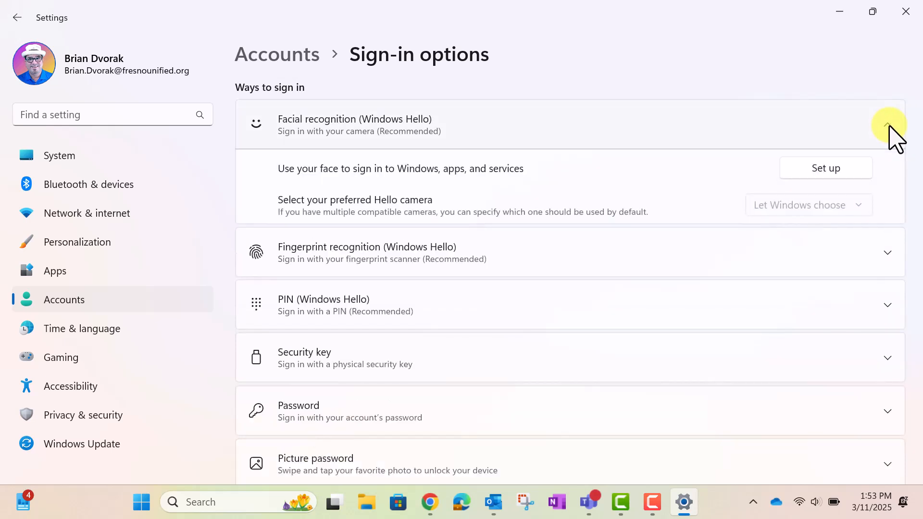
{"action": "mouse_move", "coordinate": [856, 171]}
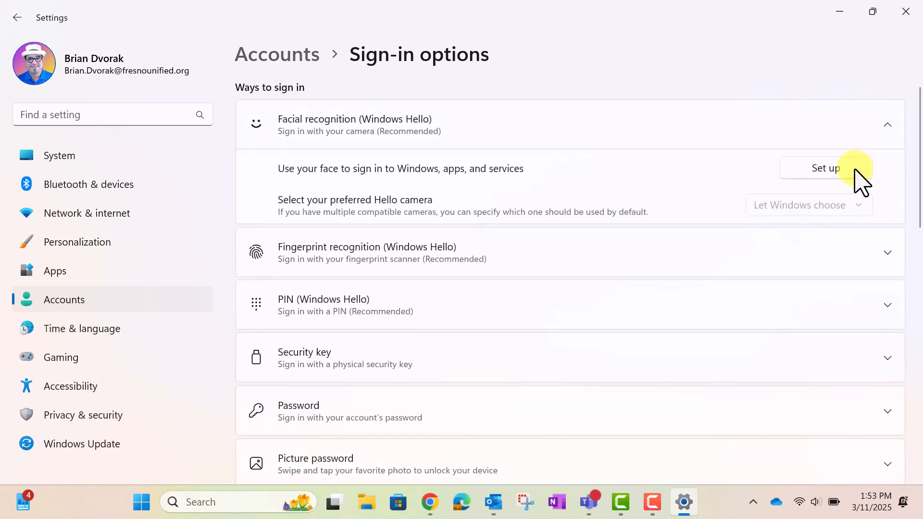
{"action": "left_click", "coordinate": [824, 168]}
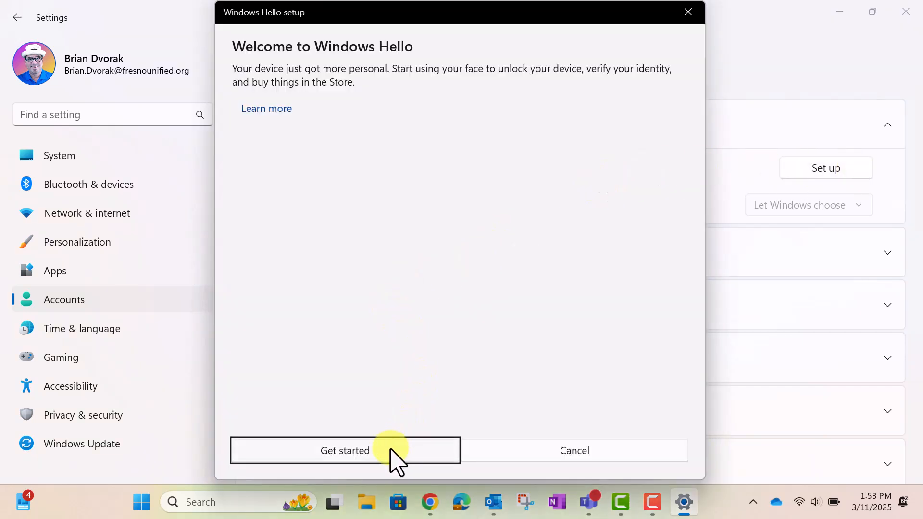
Step: Run the face scan from Get started through to the All set! confirmation
{"action": "left_click", "coordinate": [344, 450]}
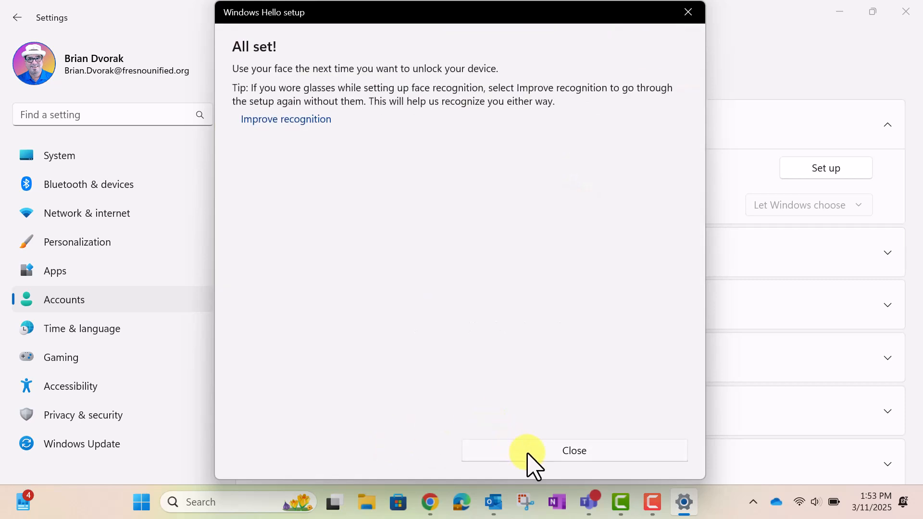
Step: Dismiss the finished Windows Hello setup and close Settings back to the desktop
{"action": "left_click", "coordinate": [574, 450]}
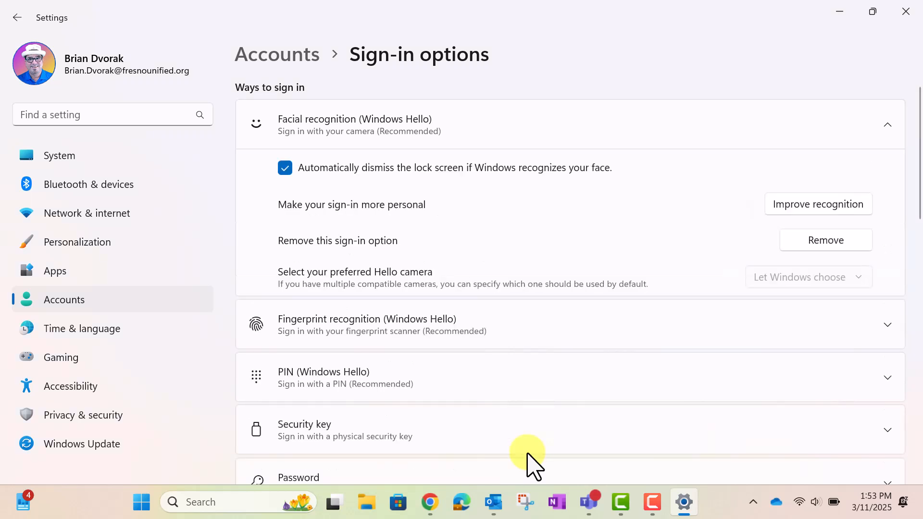
{"action": "mouse_move", "coordinate": [583, 247]}
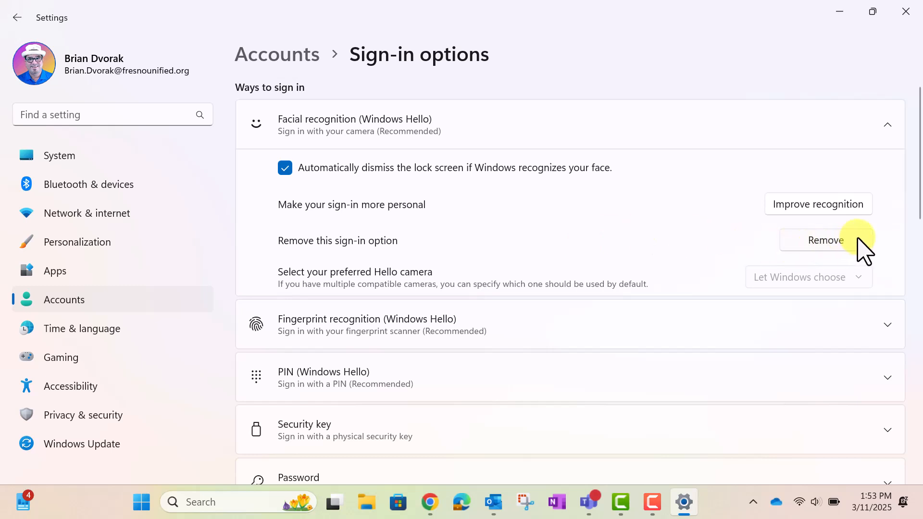
{"action": "mouse_move", "coordinate": [721, 109]}
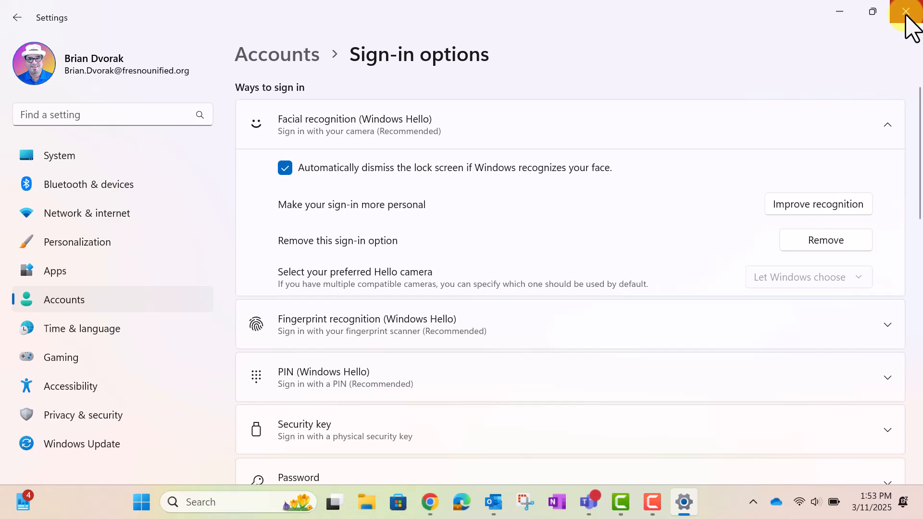
{"action": "left_click", "coordinate": [906, 12]}
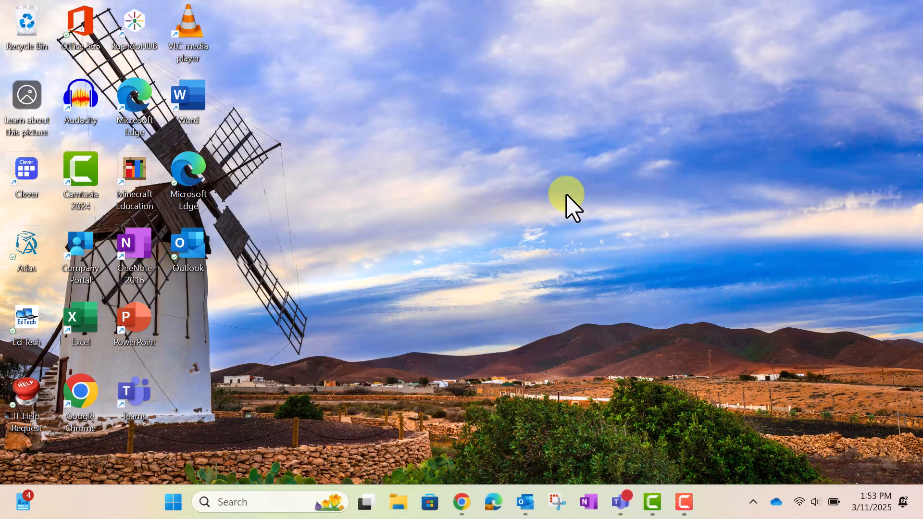